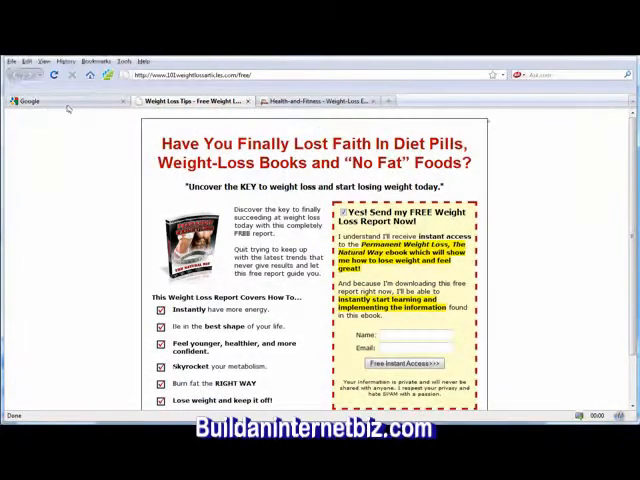
- Search Google for 'open office' and open the OpenOffice.org result
{"action": "left_click", "coordinate": [40, 100]}
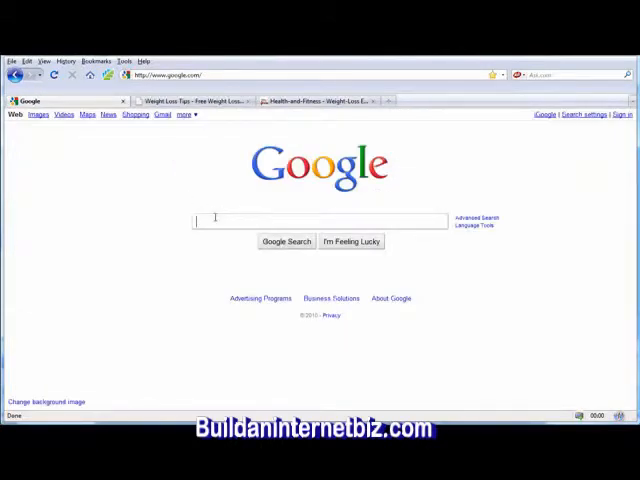
{"action": "type", "text": "open office"}
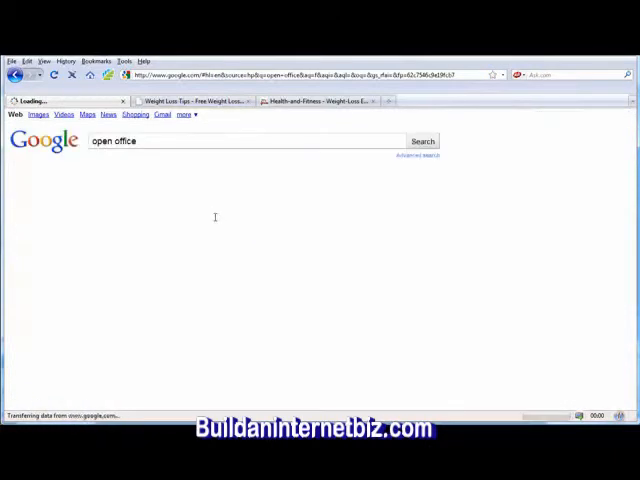
{"action": "left_click", "coordinate": [421, 140]}
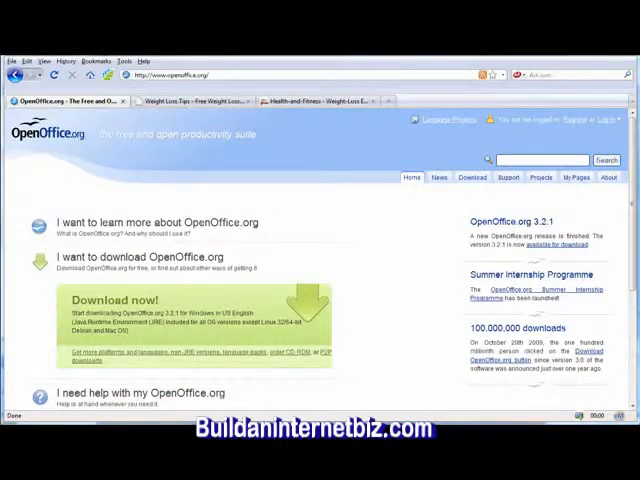
- Launch a new Impress presentation from the OpenOffice.org page to bring up the wizard
{"action": "left_click", "coordinate": [8, 415]}
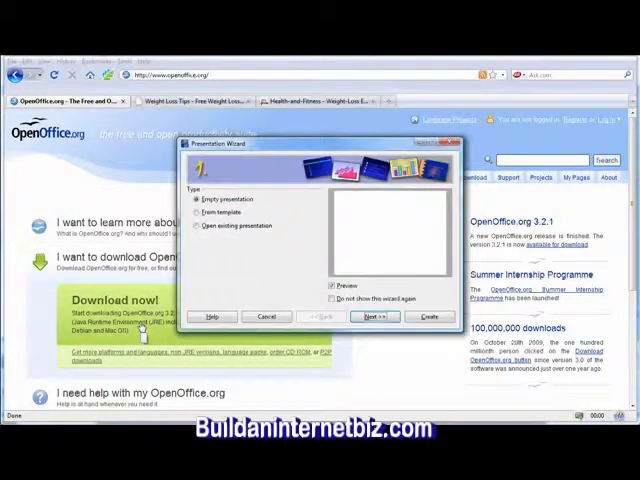
{"action": "mouse_move", "coordinate": [148, 340]}
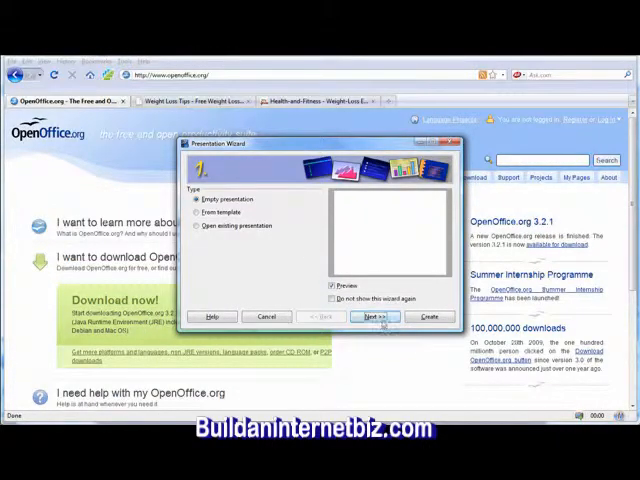
- Keep Empty presentation and the default design, then create the presentation
{"action": "left_click", "coordinate": [372, 317]}
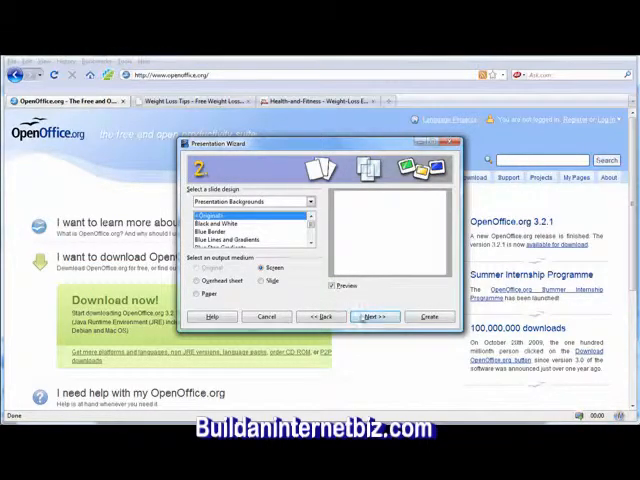
{"action": "left_click", "coordinate": [375, 317]}
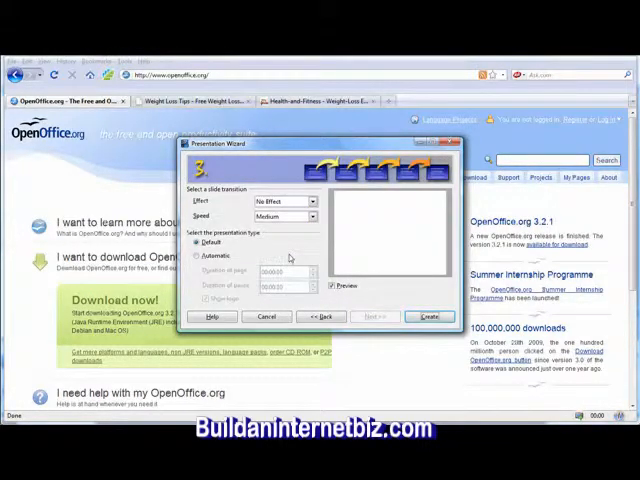
{"action": "mouse_move", "coordinate": [357, 261]}
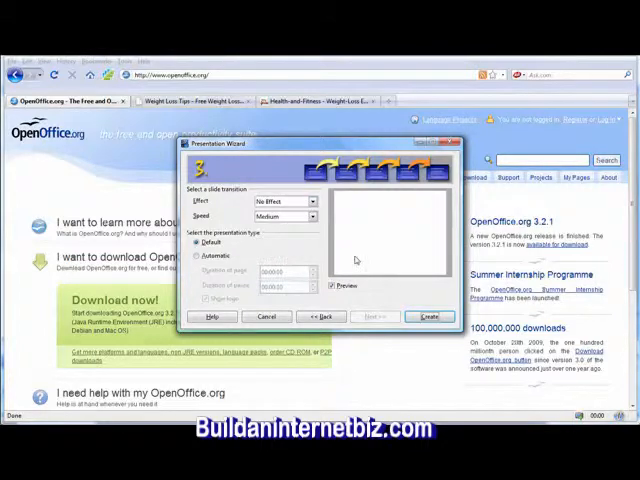
{"action": "left_click", "coordinate": [429, 317]}
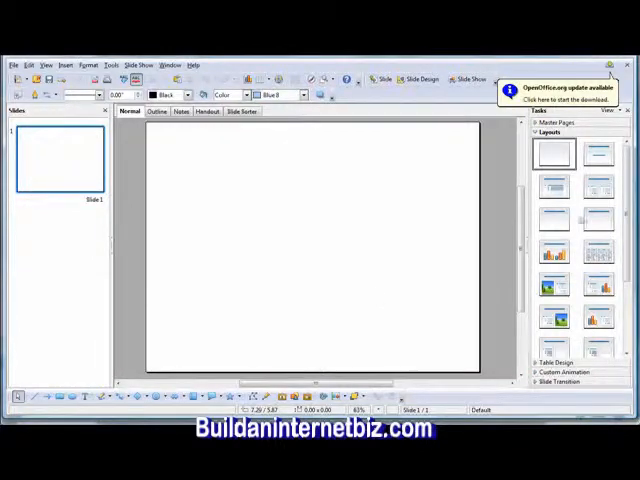
- Apply the title-and-text layout to slide 1 and select its title placeholder
{"action": "left_click", "coordinate": [597, 153]}
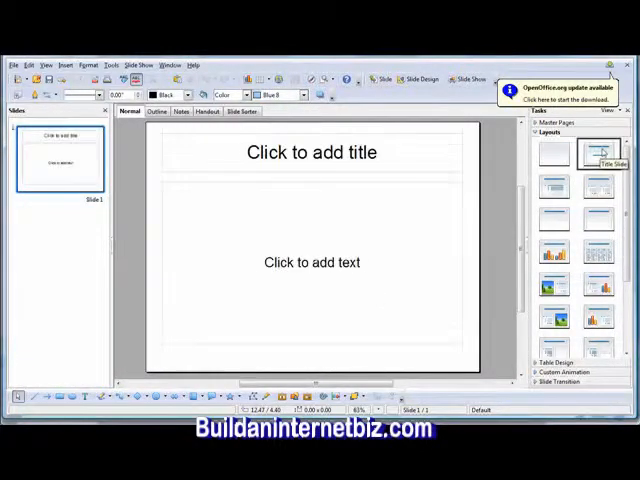
{"action": "left_click", "coordinate": [598, 154]}
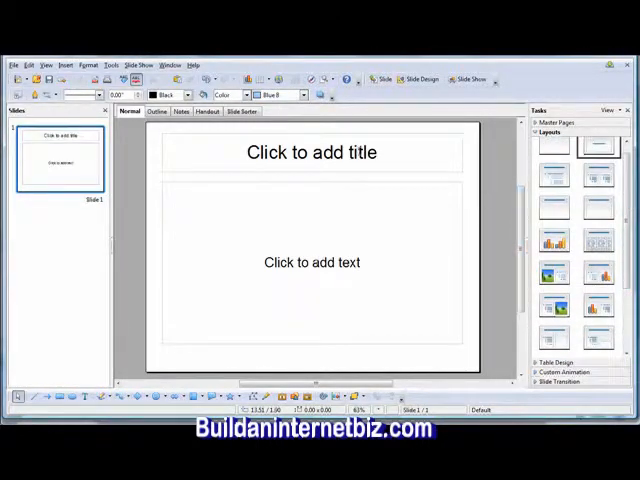
{"action": "left_click", "coordinate": [315, 152]}
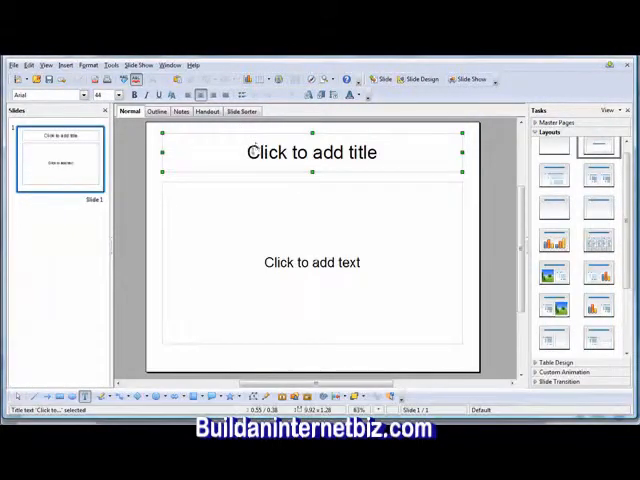
{"action": "left_click", "coordinate": [313, 152]}
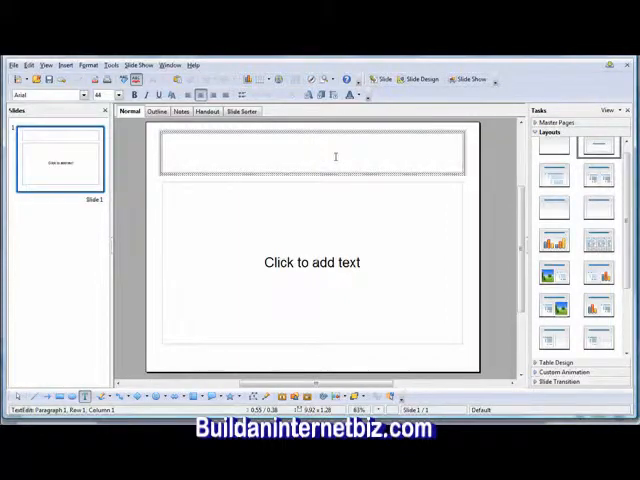
{"action": "type", "text": "How To L"}
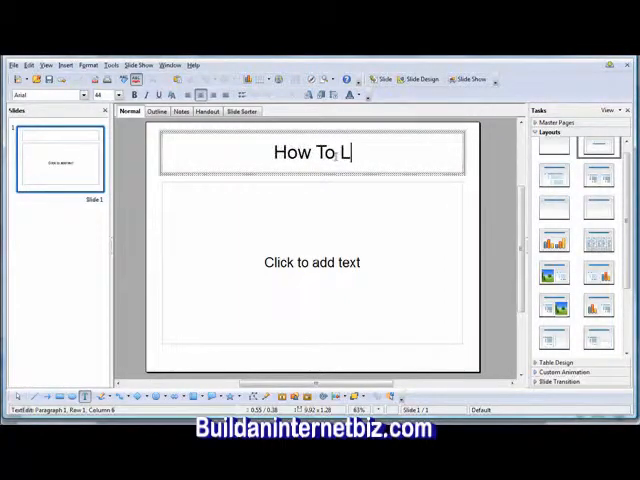
{"action": "type", "text": "ose Weight"}
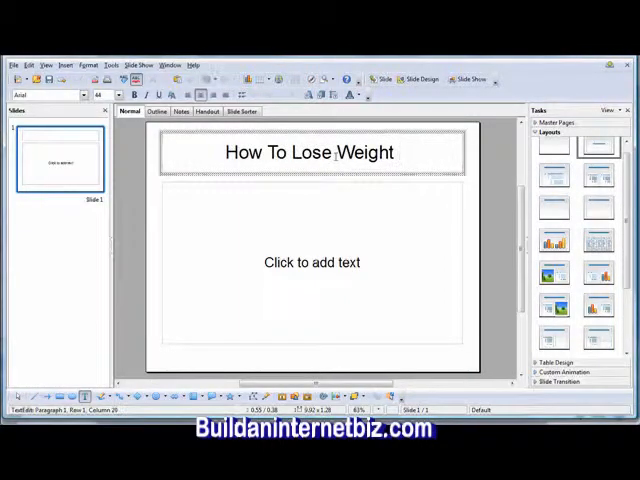
{"action": "type", "text": "Fast"}
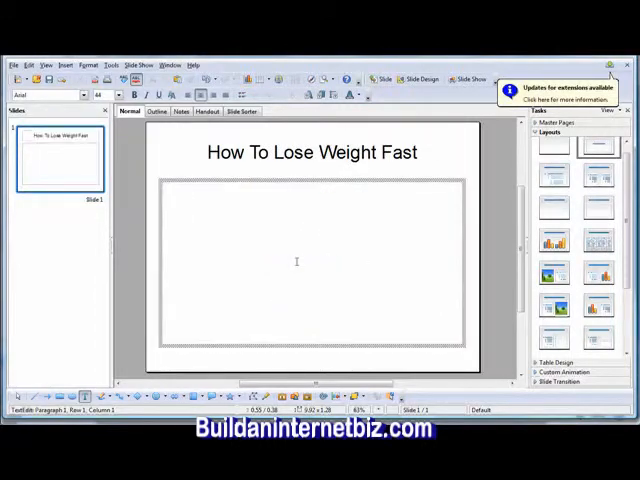
{"action": "type", "text": "www."}
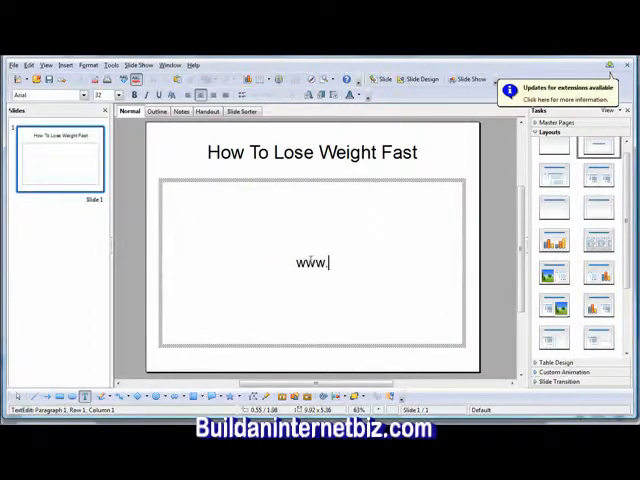
{"action": "type", "text": "101weight"}
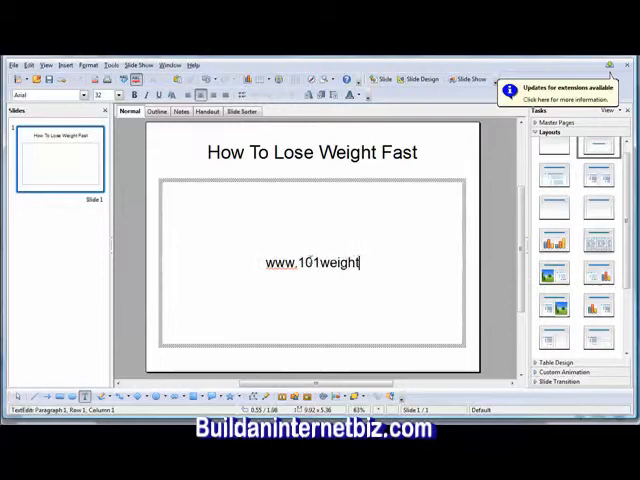
{"action": "type", "text": "lossarticles.com/free"}
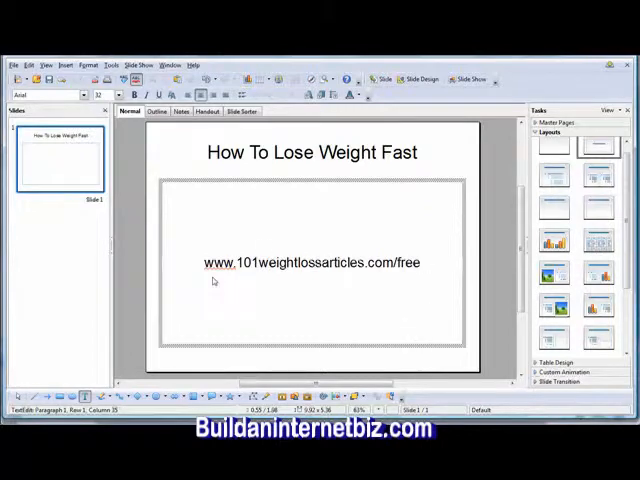
- Select slide 1's web address and title lines and apply emphasis formatting
{"action": "triple_click", "coordinate": [312, 263]}
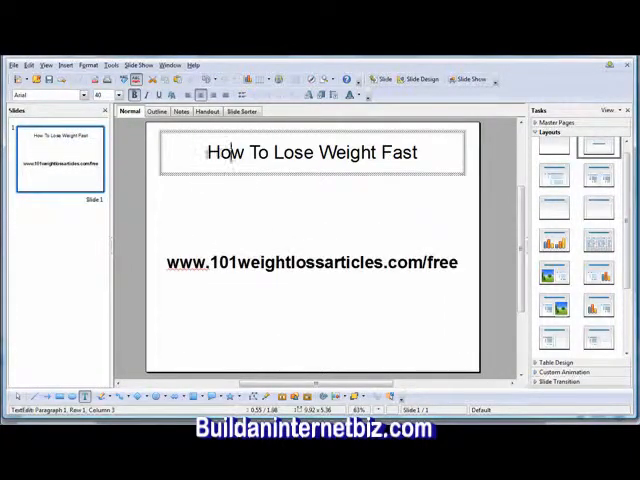
{"action": "triple_click", "coordinate": [308, 153]}
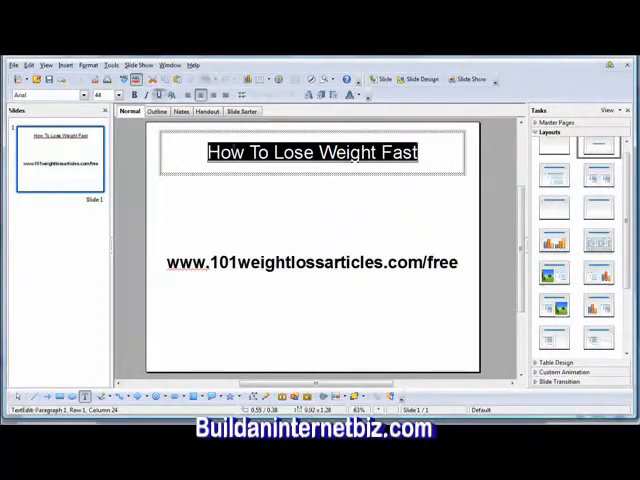
{"action": "left_click", "coordinate": [310, 152]}
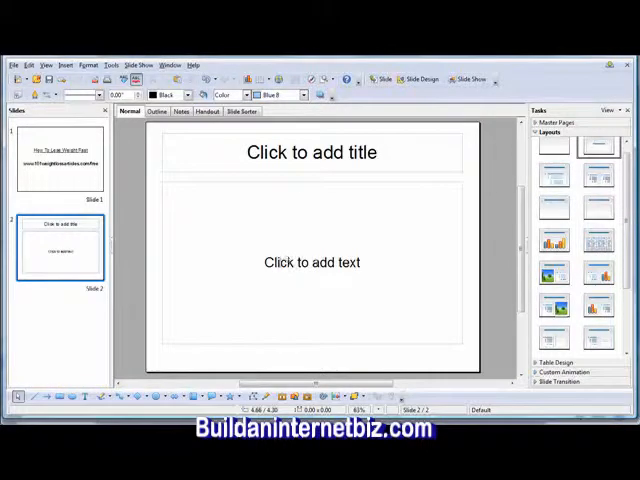
- Give slide 2 a title-and-bulleted-outline layout
{"action": "left_click", "coordinate": [310, 262]}
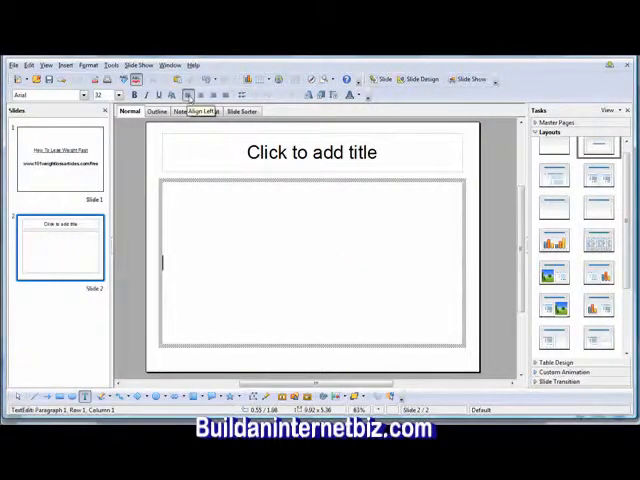
{"action": "left_click", "coordinate": [553, 172]}
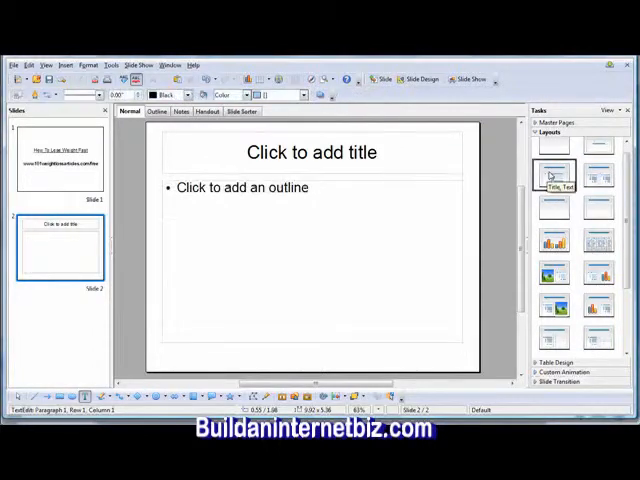
{"action": "left_click", "coordinate": [550, 174]}
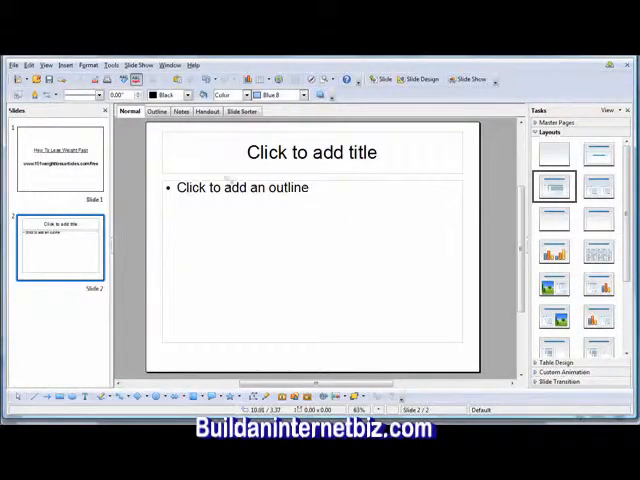
- Title slide 2 'How To Lose Weight Fast'
{"action": "left_click", "coordinate": [311, 153]}
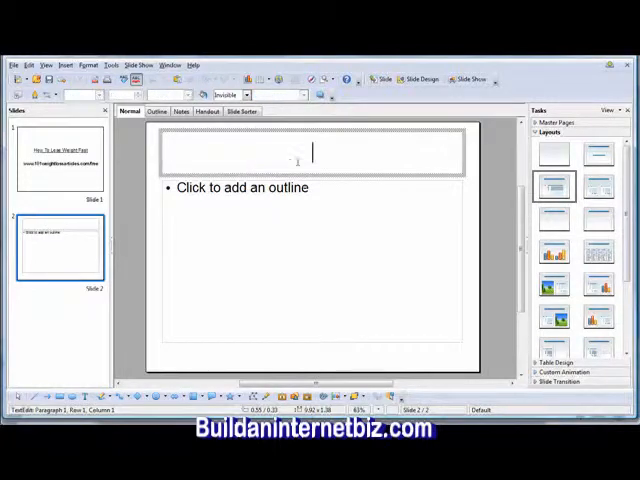
{"action": "type", "text": "How To"}
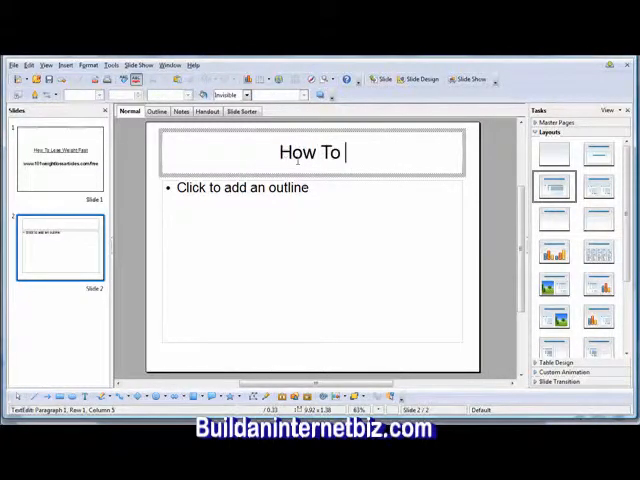
{"action": "type", "text": "Lose Weight L"}
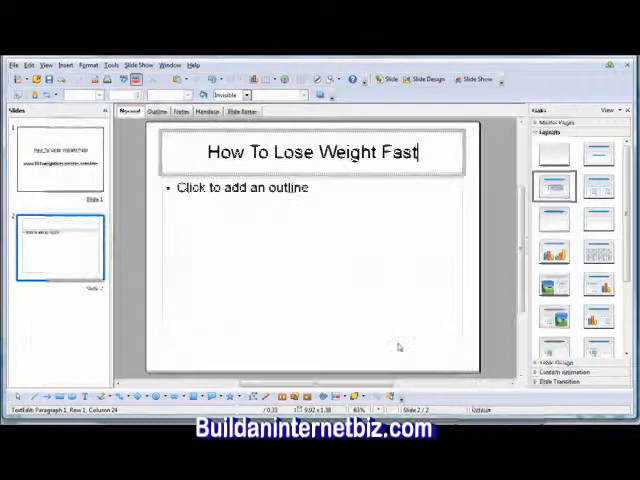
{"action": "left_click", "coordinate": [280, 188]}
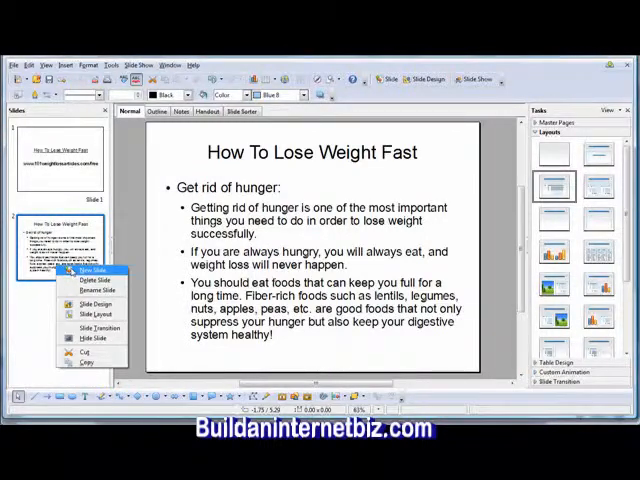
- Add slide 3 titled 'How To Lose Weight Fast' with a 'Drink more water' bullet
{"action": "left_click", "coordinate": [81, 267]}
{"action": "type", "text": "How To"}
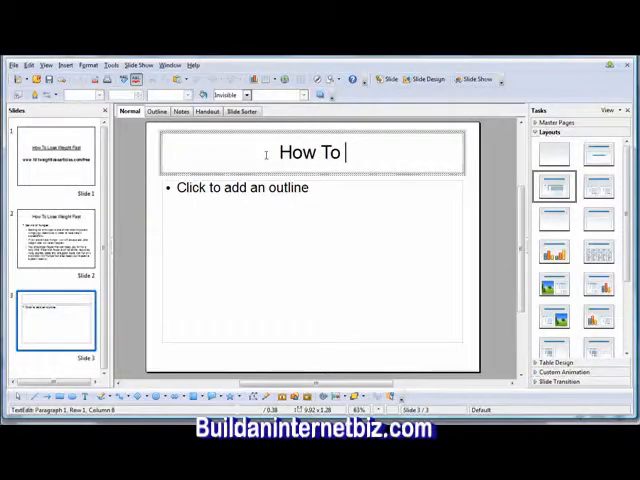
{"action": "type", "text": "Lose Weight Fas"}
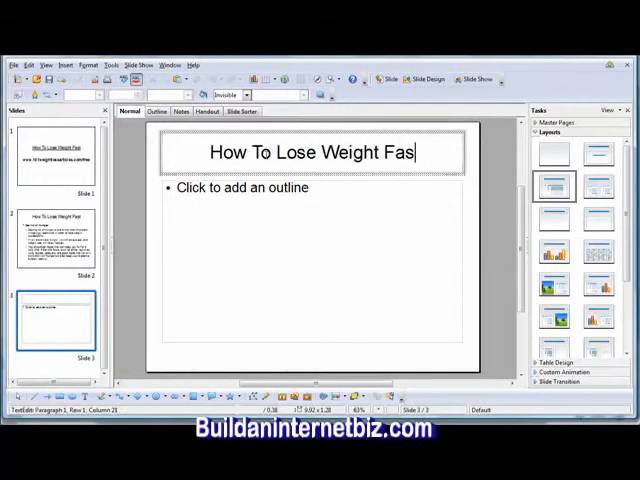
{"action": "type", "text": "t"}
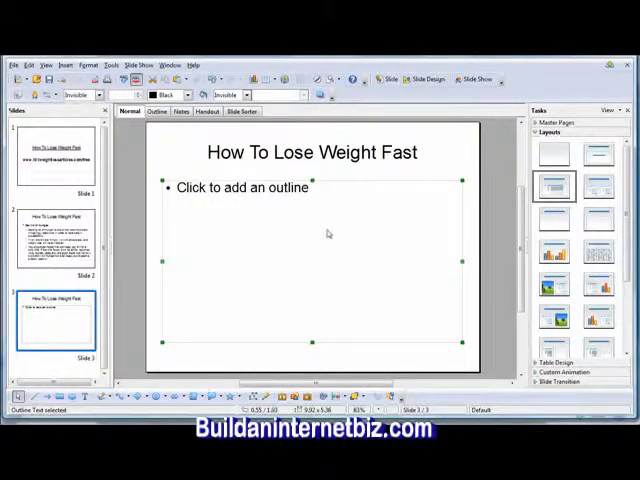
{"action": "type", "text": "Drink more"}
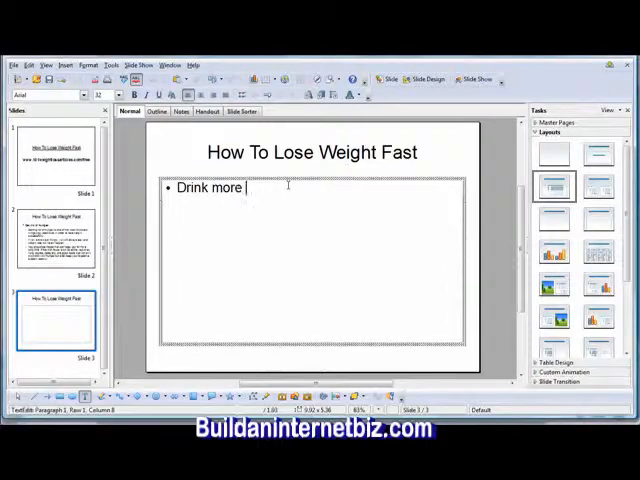
{"action": "type", "text": "water:"}
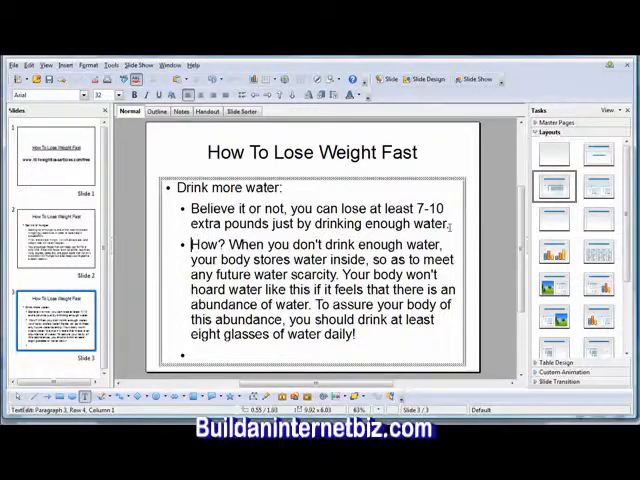
- Finish editing slide 3's bullet text
{"action": "double_click", "coordinate": [218, 245]}
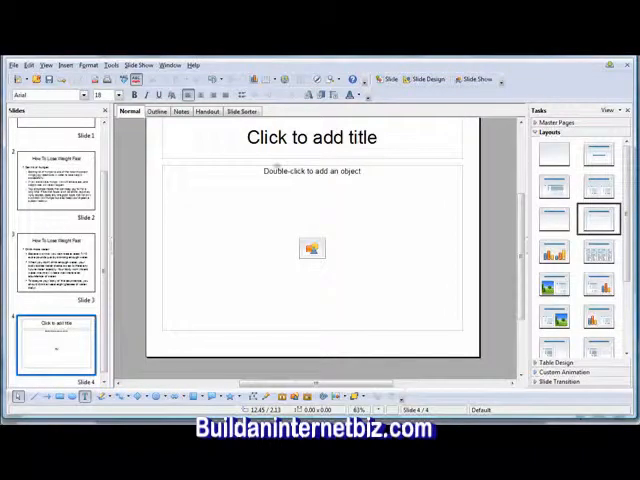
{"action": "left_click", "coordinate": [311, 247]}
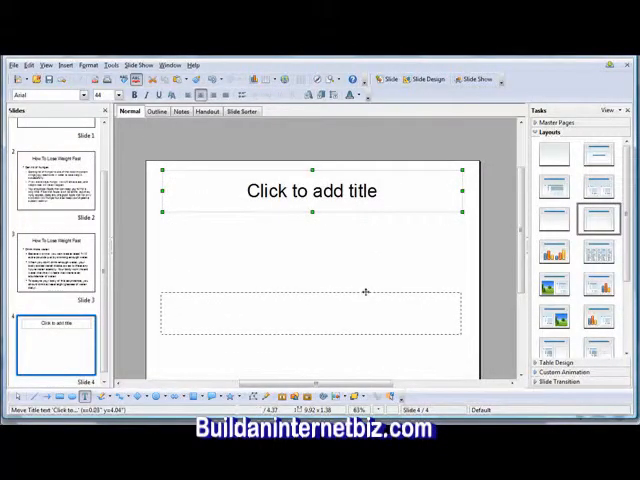
{"action": "left_click", "coordinate": [313, 320]}
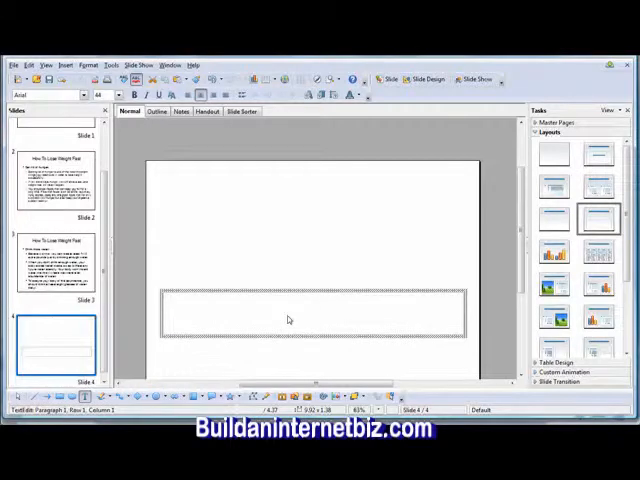
{"action": "left_click", "coordinate": [312, 313]}
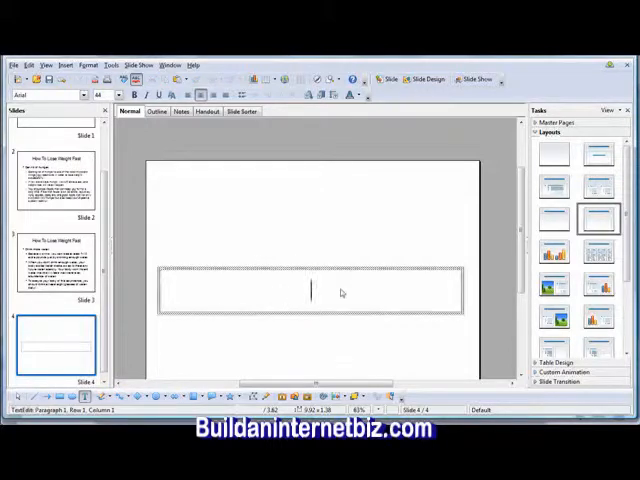
{"action": "type", "text": "www.1010"}
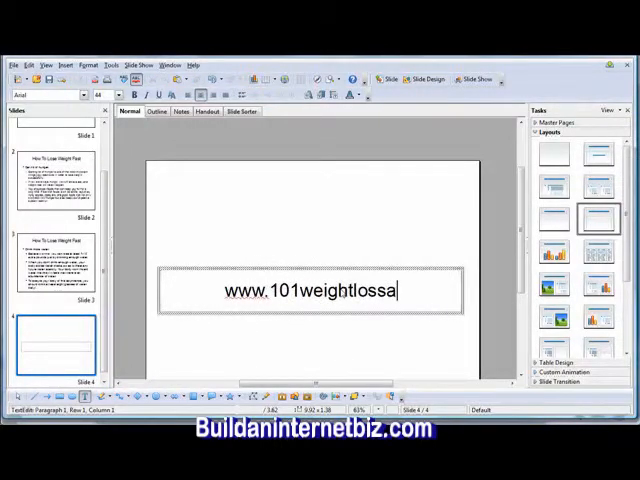
{"action": "type", "text": "rticles.com/fre"}
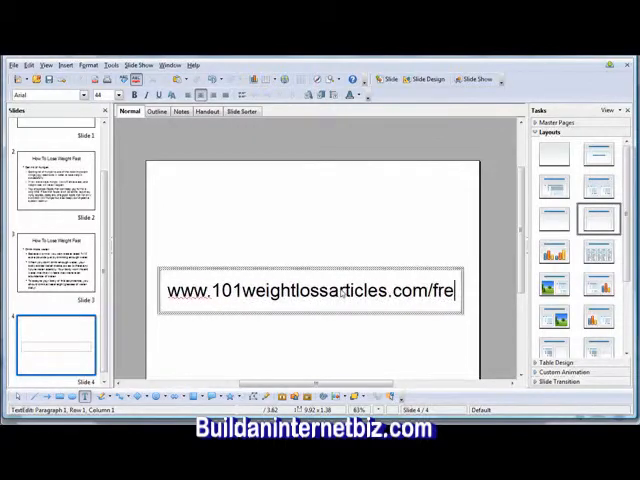
{"action": "type", "text": "e"}
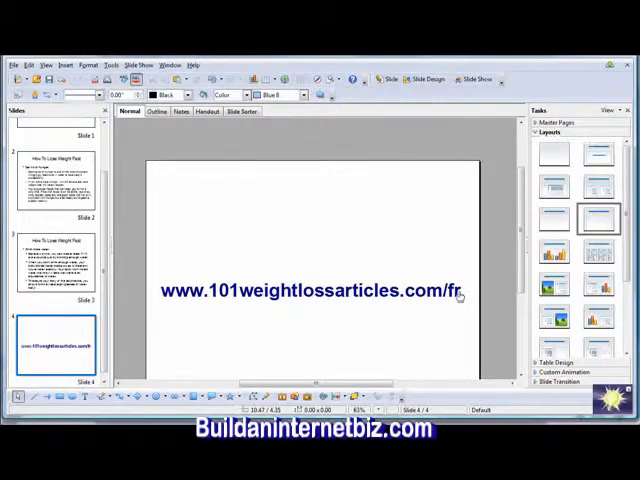
{"action": "left_click", "coordinate": [310, 294]}
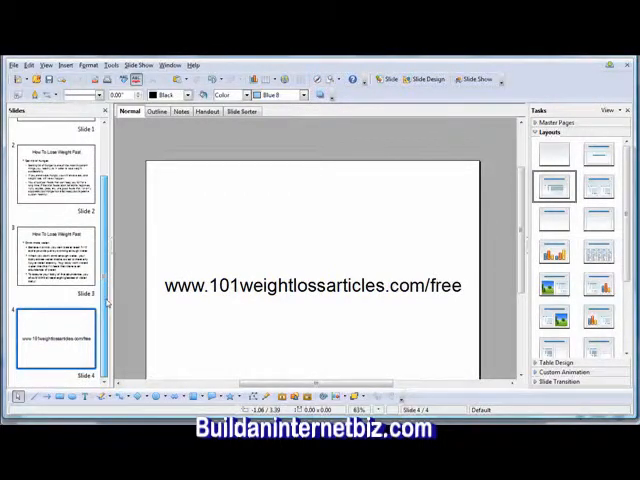
{"action": "scroll", "scroll_direction": "up", "scroll_amount": 3}
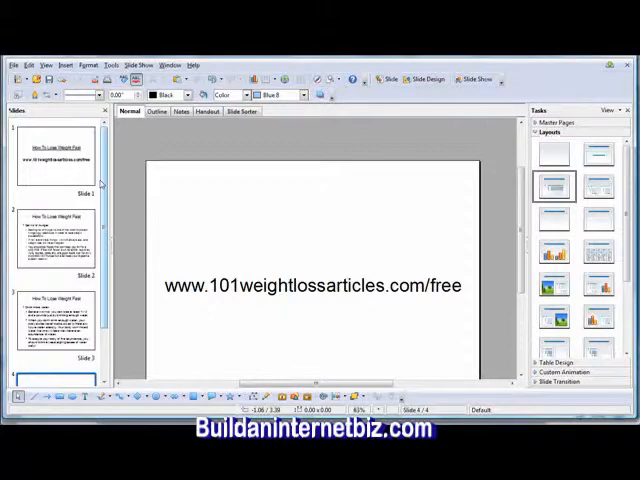
{"action": "left_click", "coordinate": [55, 160]}
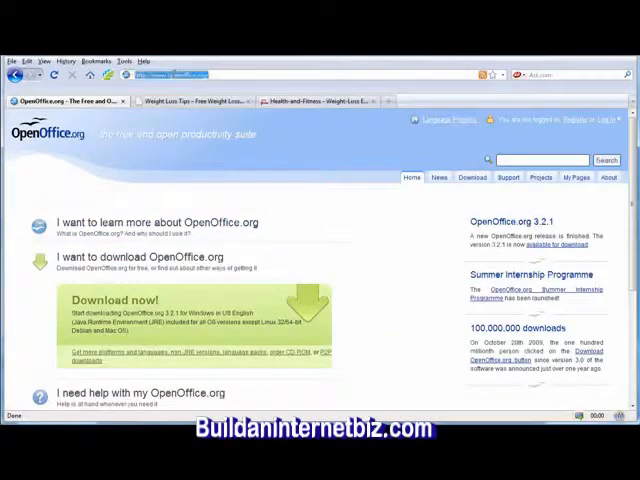
{"action": "type", "text": "www.google"}
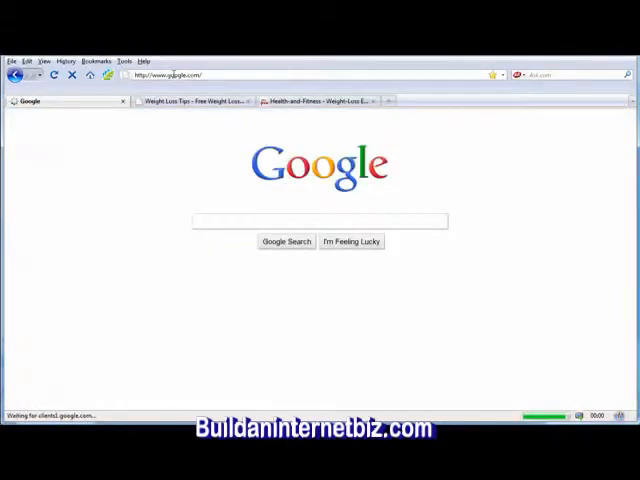
{"action": "type", "text": "camstudio"}
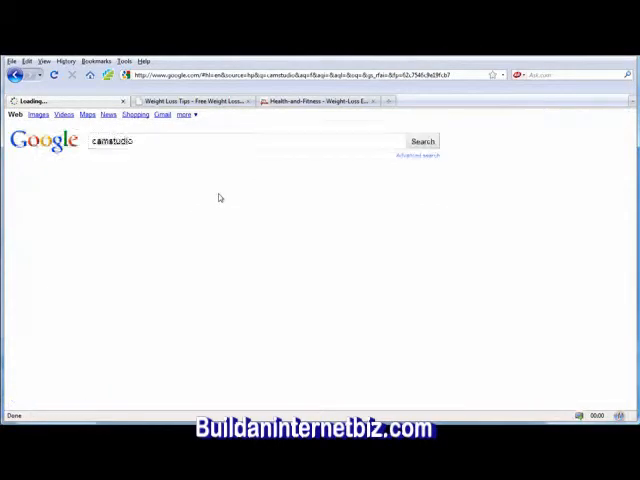
{"action": "left_click", "coordinate": [421, 141]}
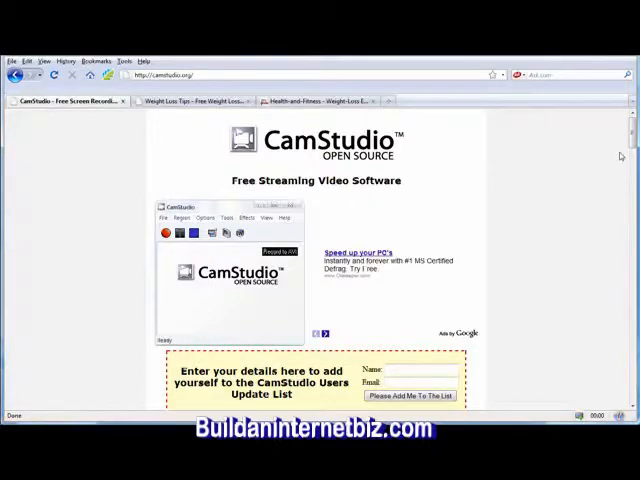
- Scroll down through the CamStudio home page to look it over
{"action": "scroll", "scroll_direction": "down", "scroll_amount": 3}
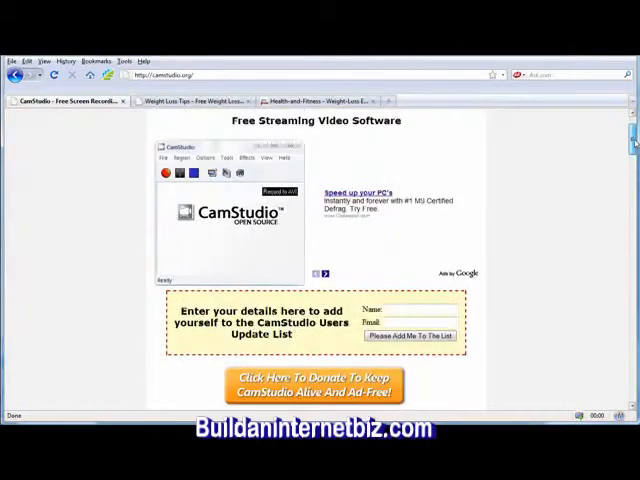
{"action": "scroll", "scroll_direction": "down", "scroll_amount": 3}
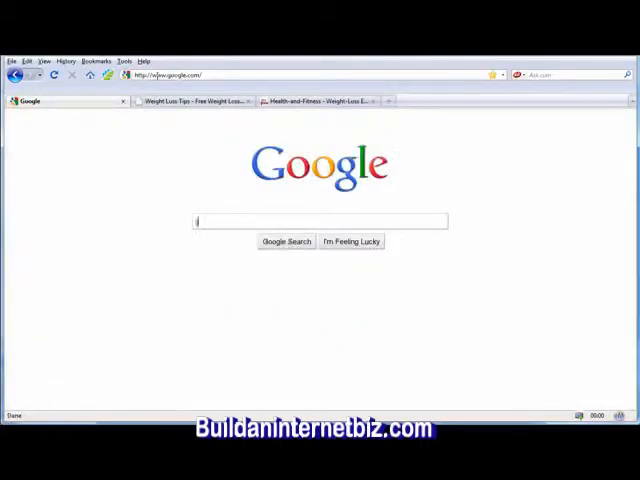
- Search Google for jing, then type camtasia as the next query
{"action": "type", "text": "jing"}
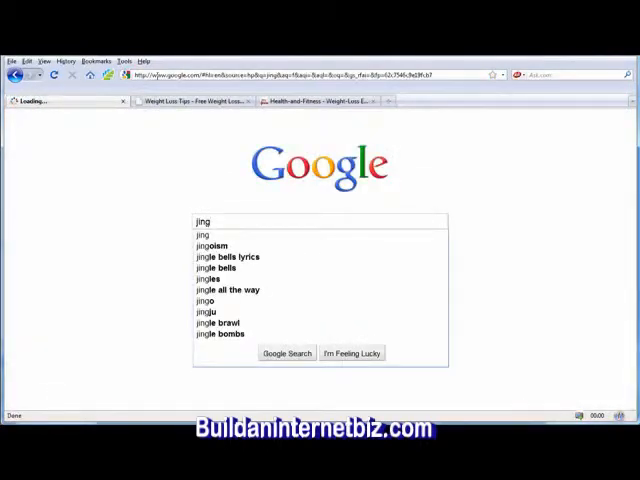
{"action": "left_click", "coordinate": [287, 353]}
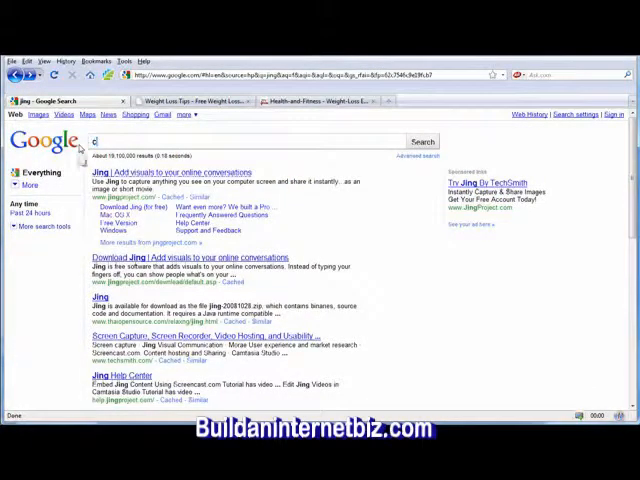
{"action": "type", "text": "camtasia"}
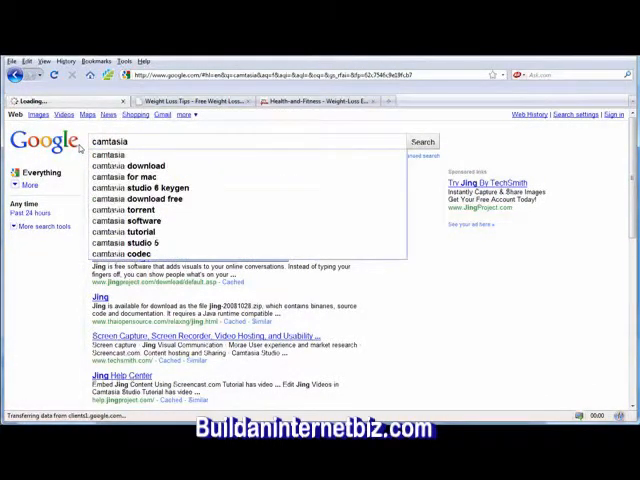